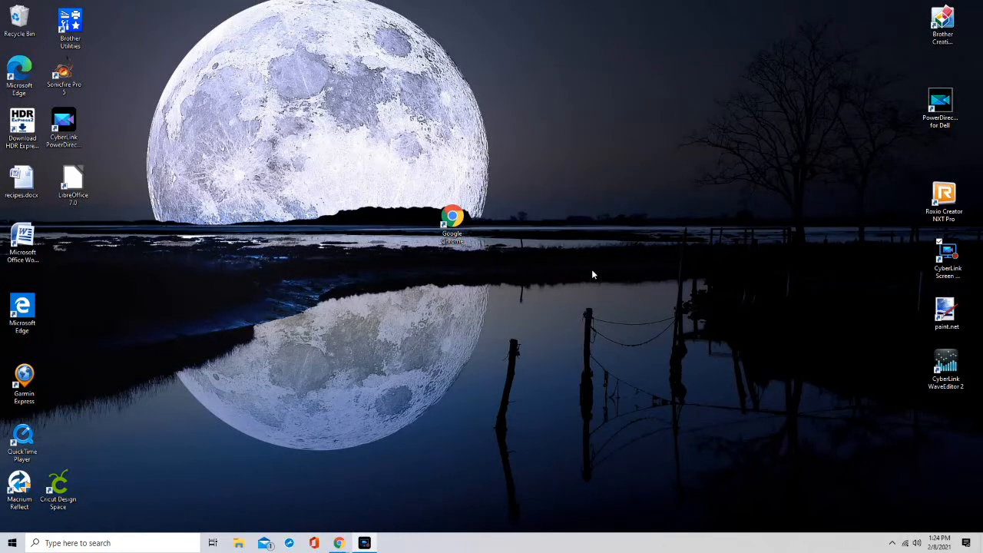
mouse_move(98, 194)
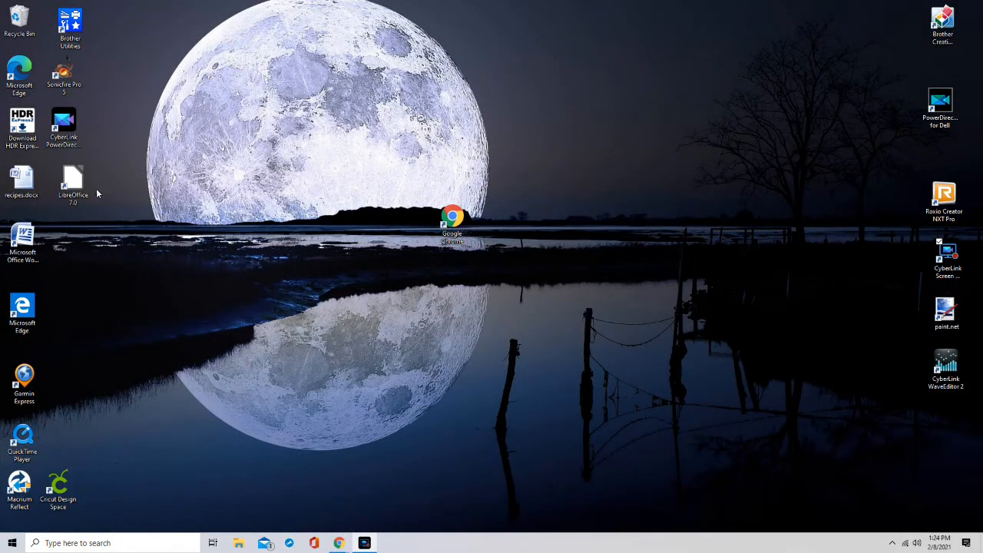
mouse_move(104, 189)
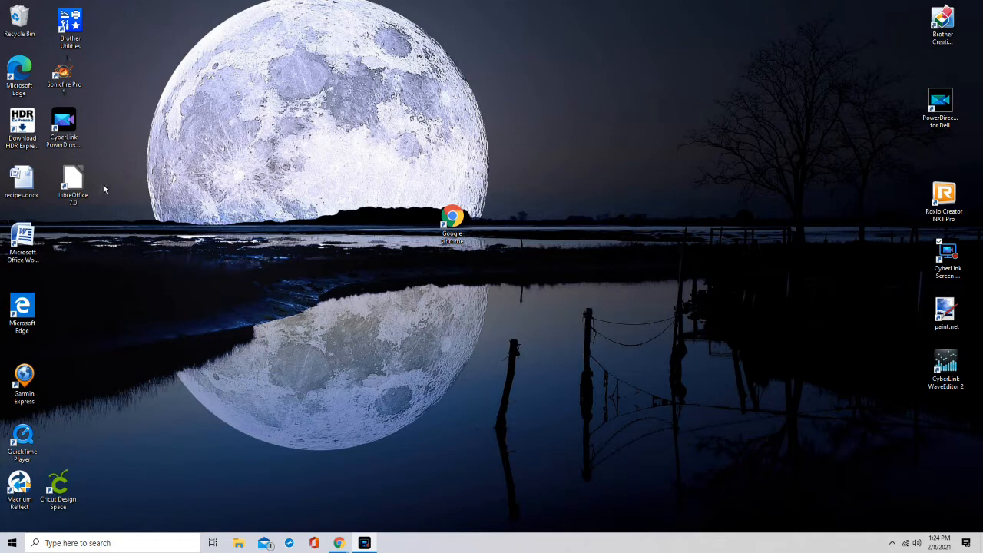
- Launch LibreOffice 7.0 and start a new blank Writer document, Untitled 1
left_click(73, 184)
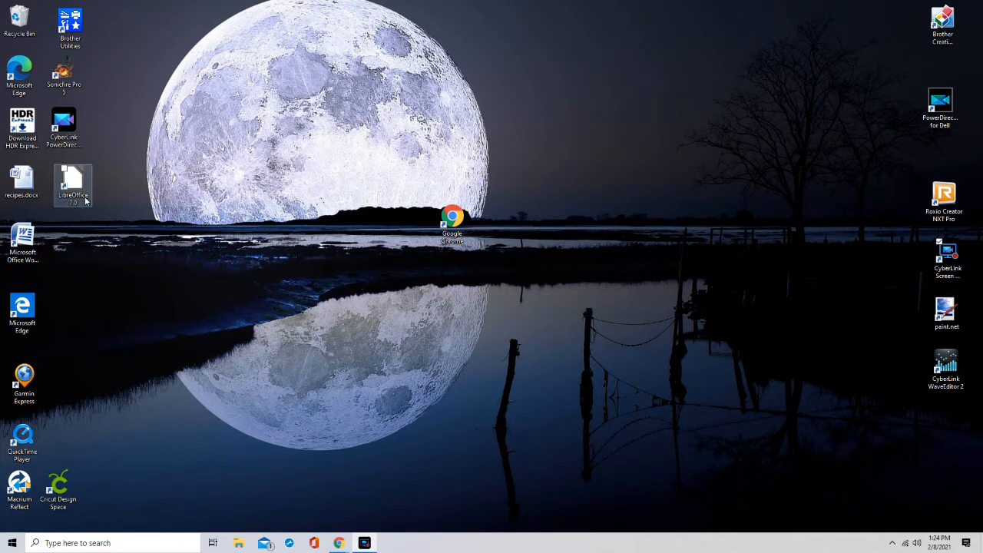
mouse_move(68, 183)
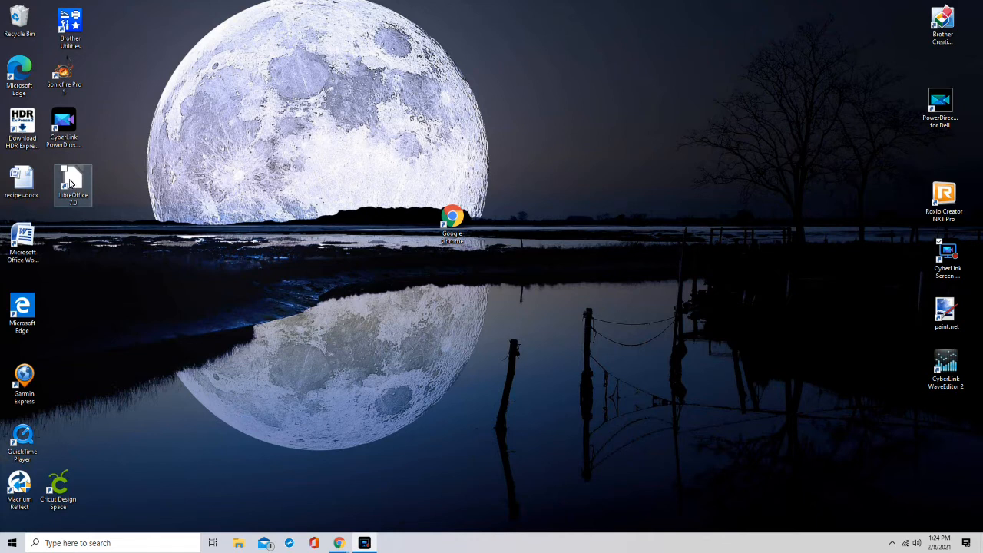
mouse_move(74, 183)
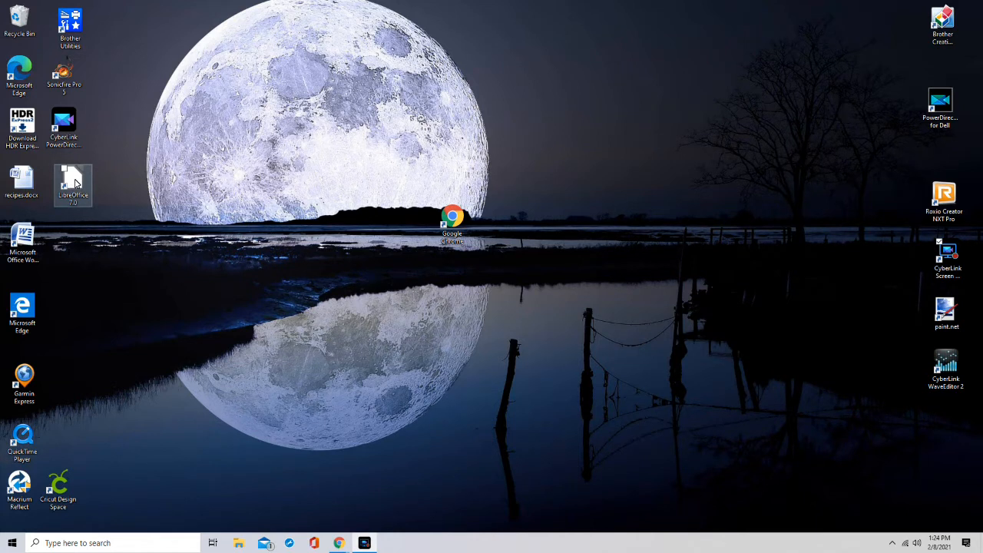
double_click(73, 185)
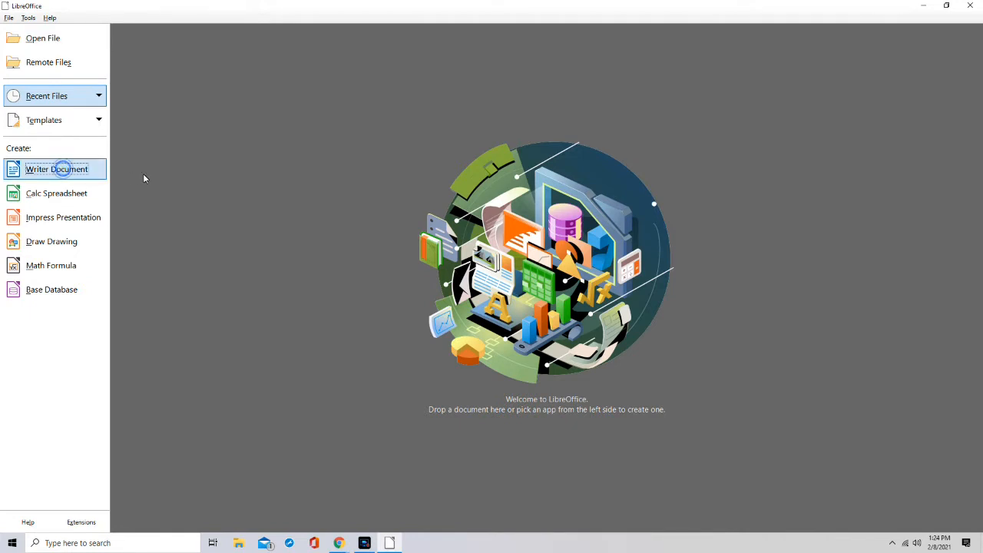
left_click(56, 169)
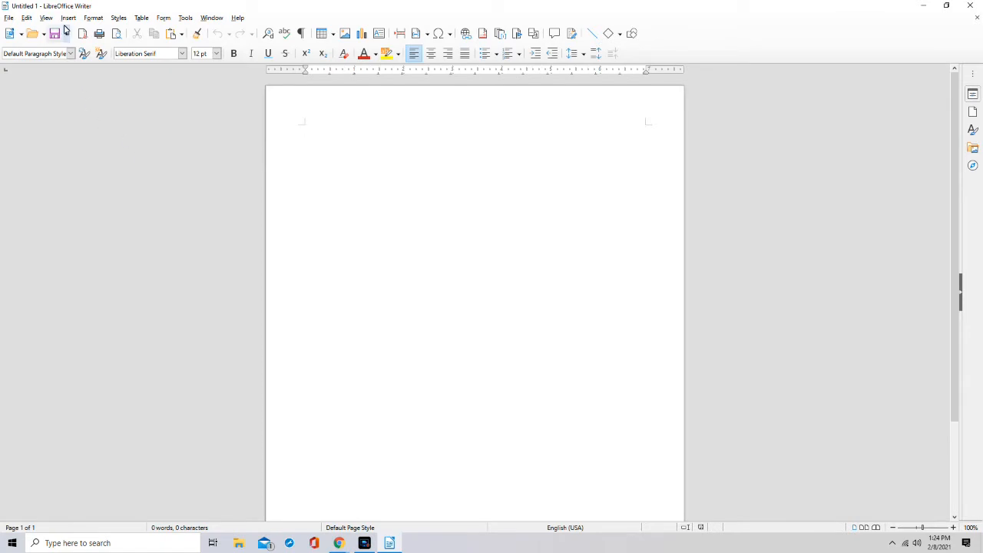
- Open the Envelope dialog from the Insert menu, showing Jim Smith's address blocks
left_click(68, 18)
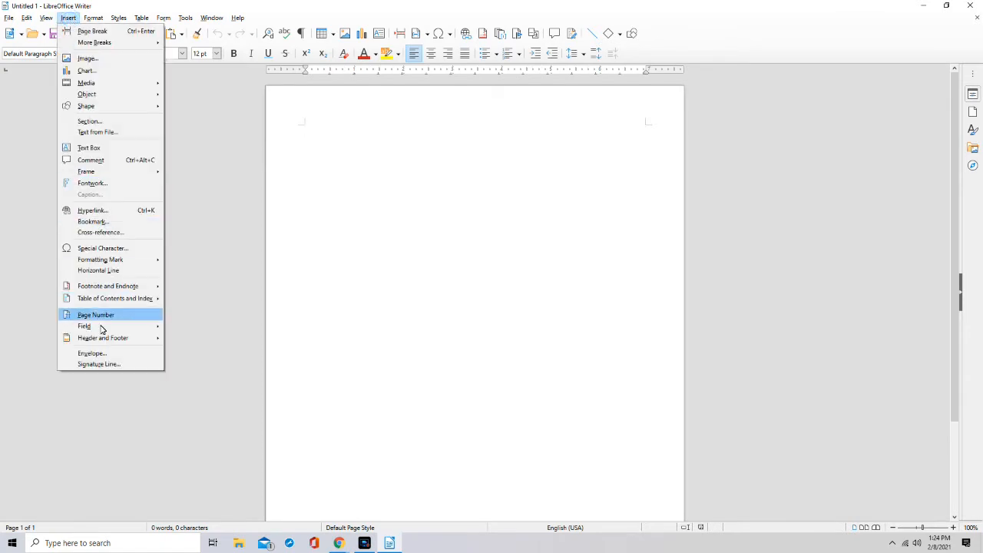
mouse_move(90, 353)
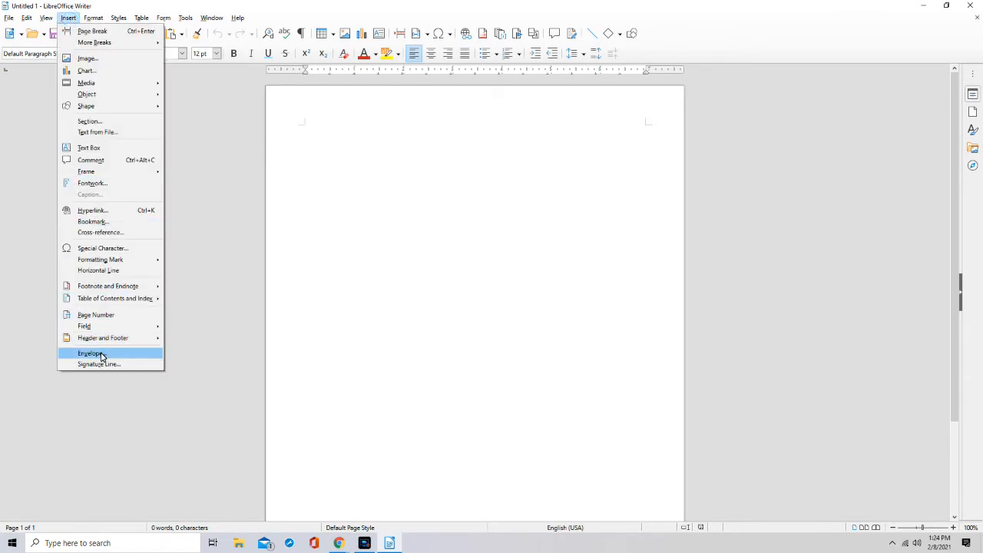
left_click(89, 353)
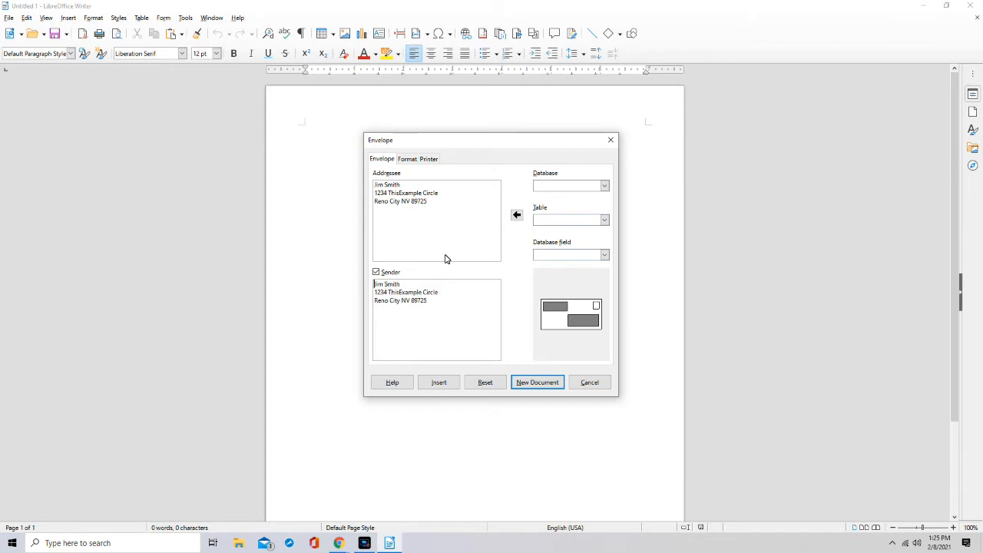
- Review the envelope's Format positions, then create the envelope as a new document
left_click(407, 159)
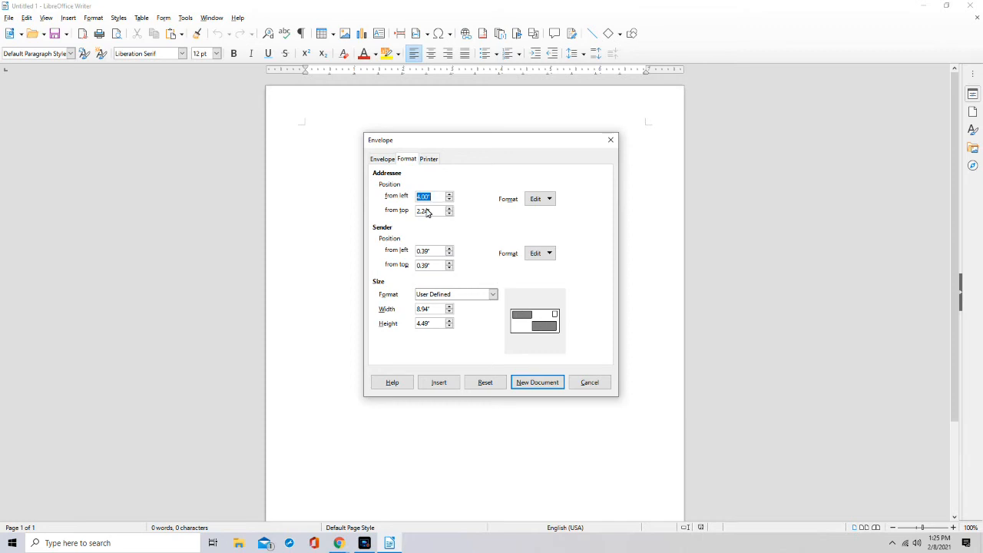
left_click(450, 208)
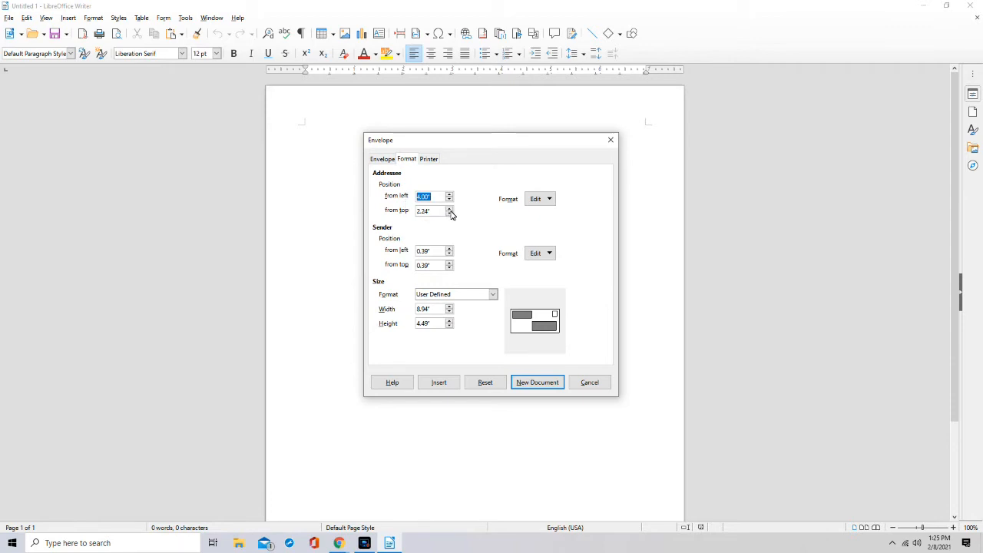
mouse_move(461, 210)
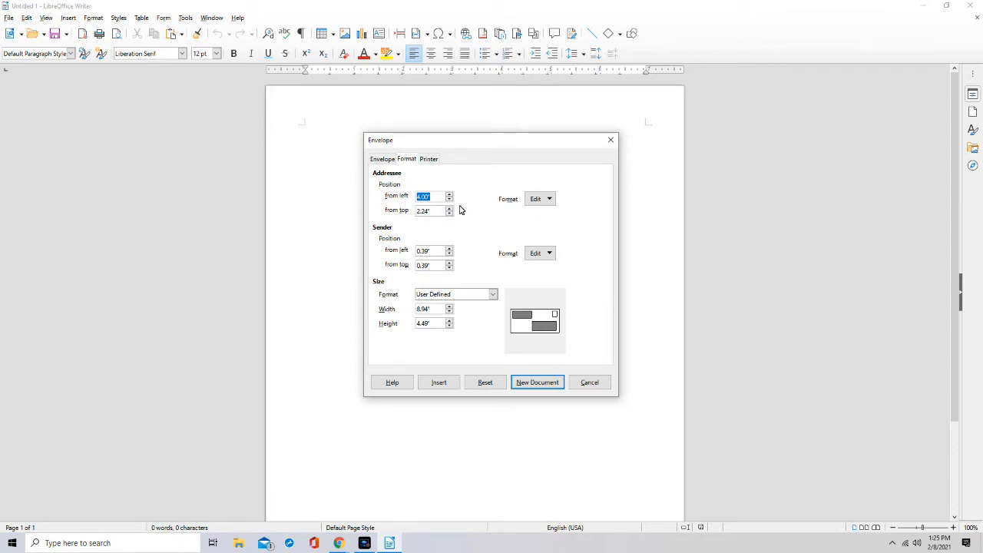
mouse_move(495, 269)
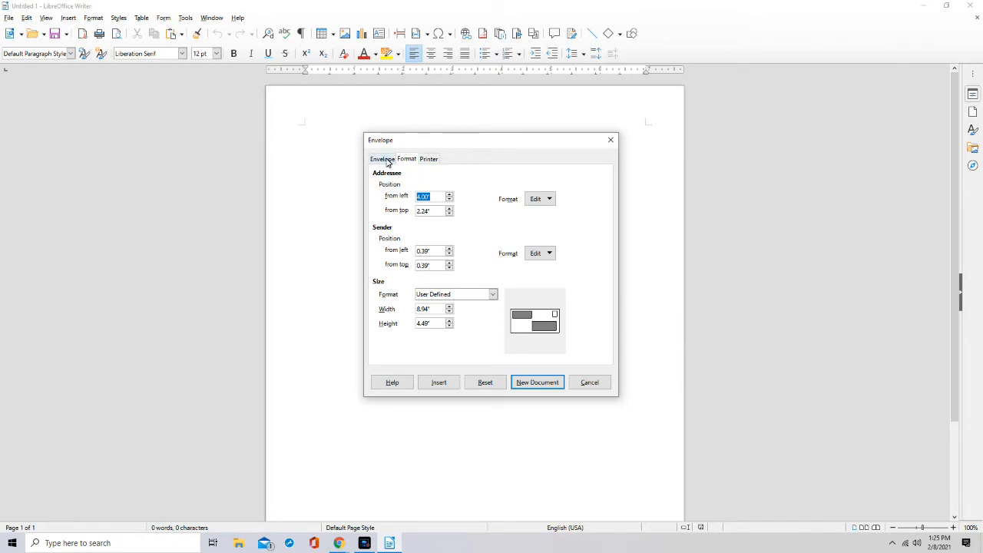
left_click(381, 159)
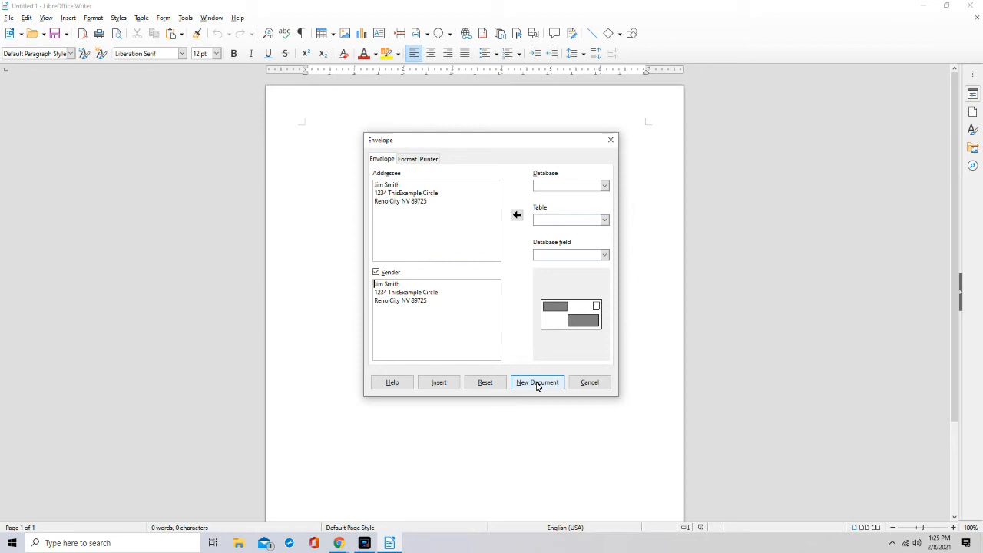
left_click(536, 381)
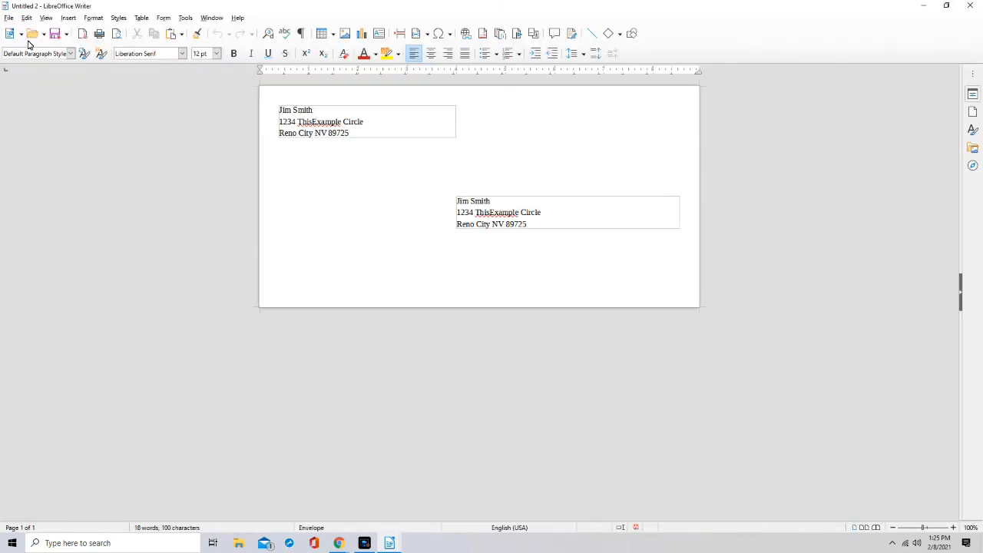
left_click(8, 18)
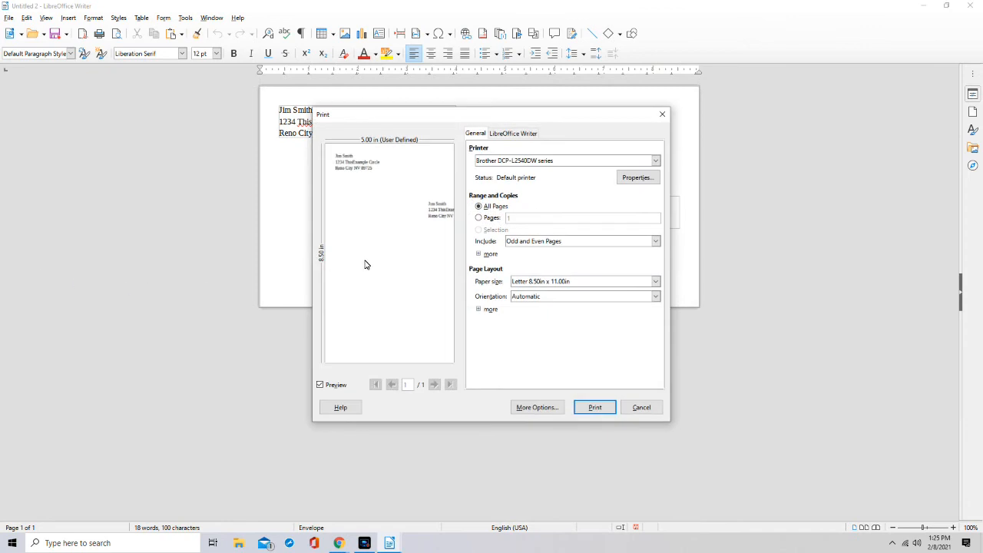
mouse_move(375, 273)
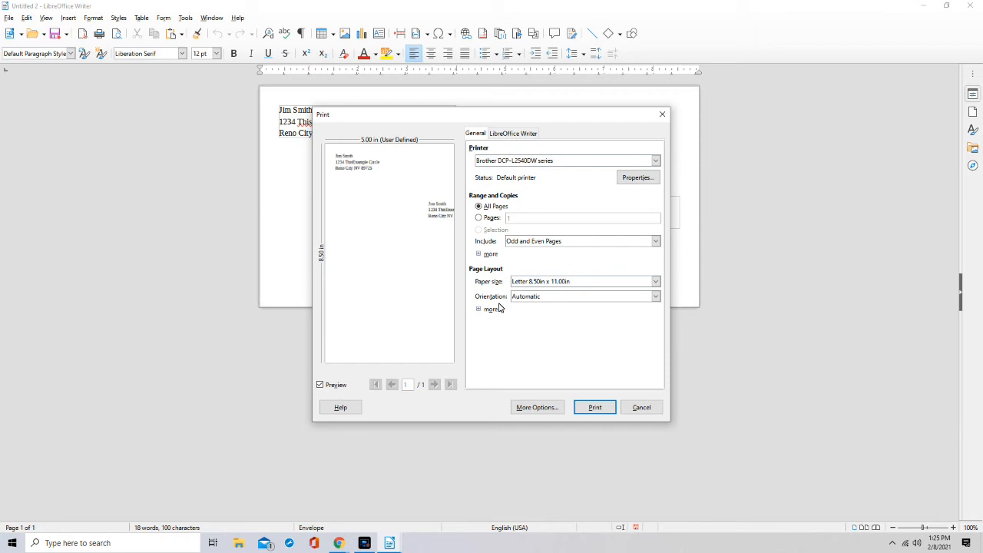
mouse_move(676, 299)
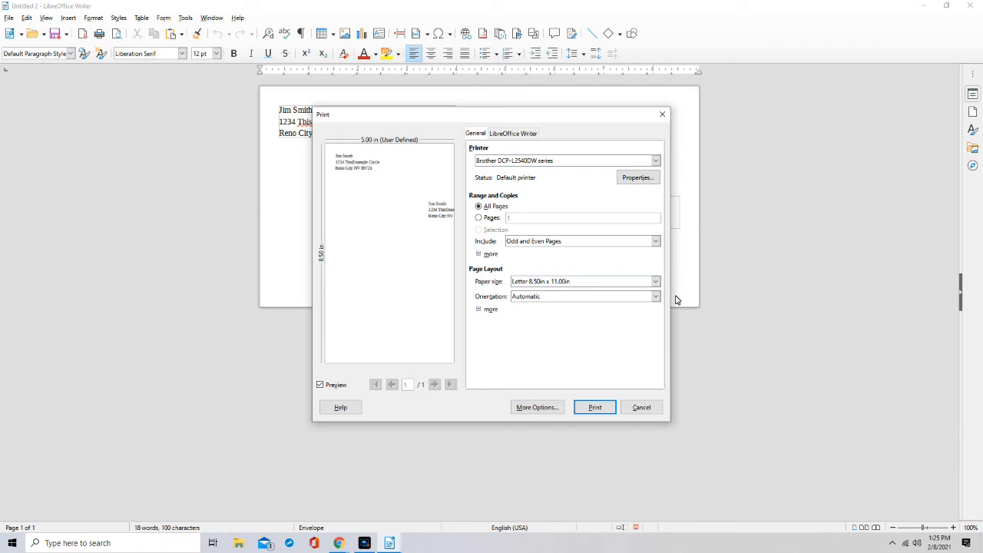
- Choose #10 Envelope (4.12in x 9.50in) as the print paper size
left_click(655, 281)
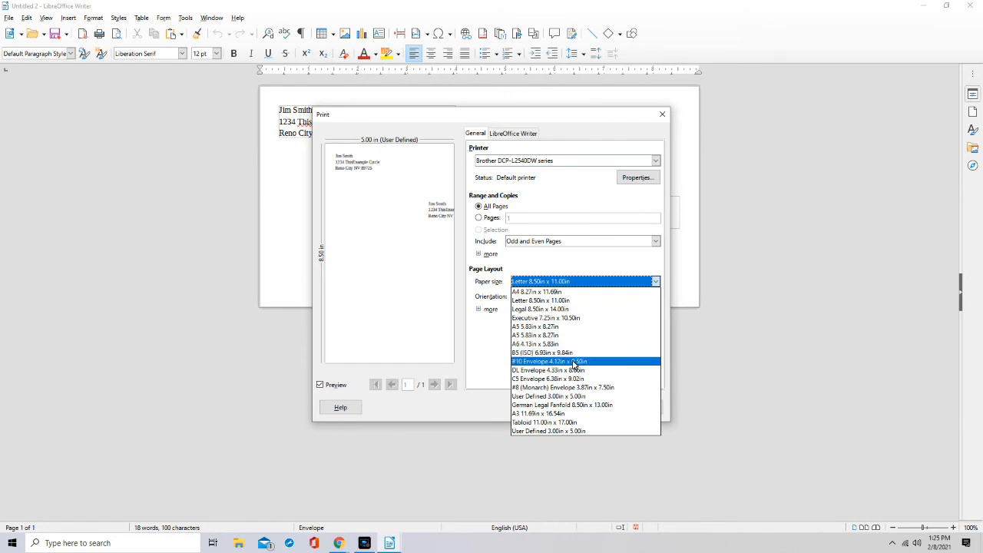
left_click(549, 361)
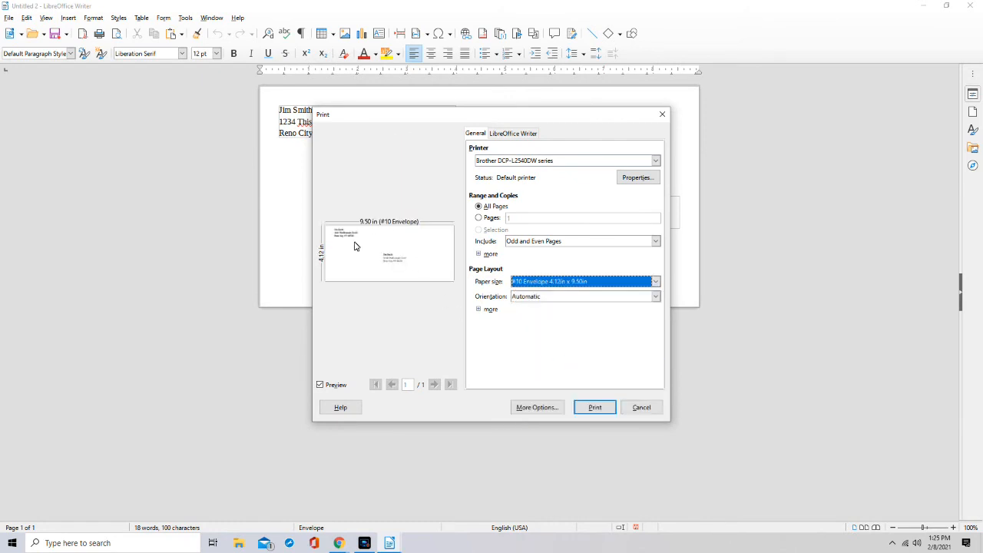
mouse_move(415, 237)
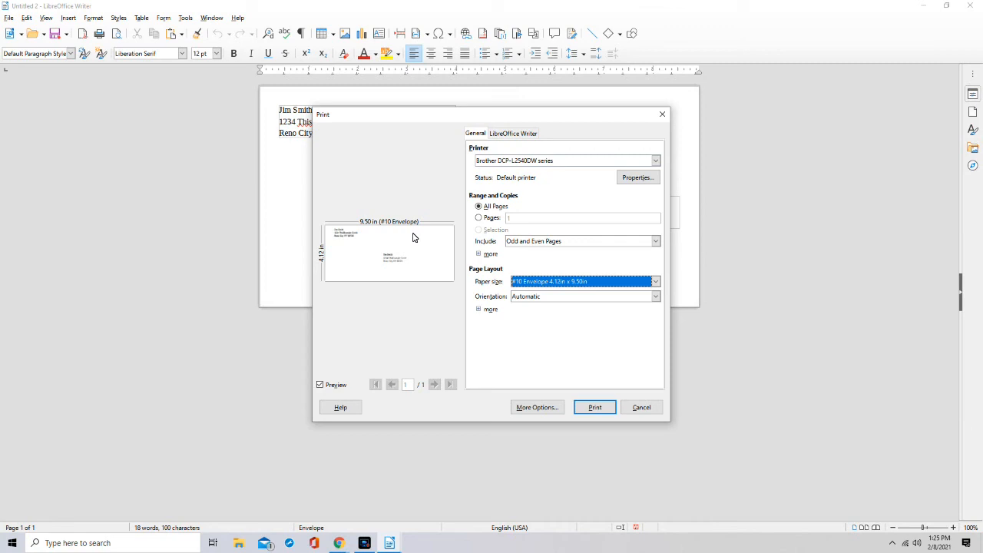
mouse_move(595, 407)
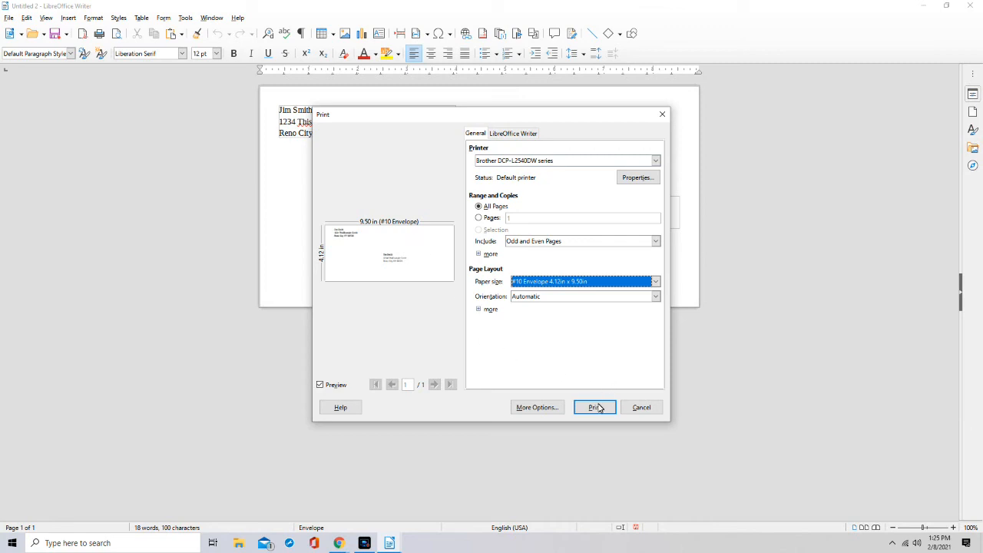
mouse_move(607, 367)
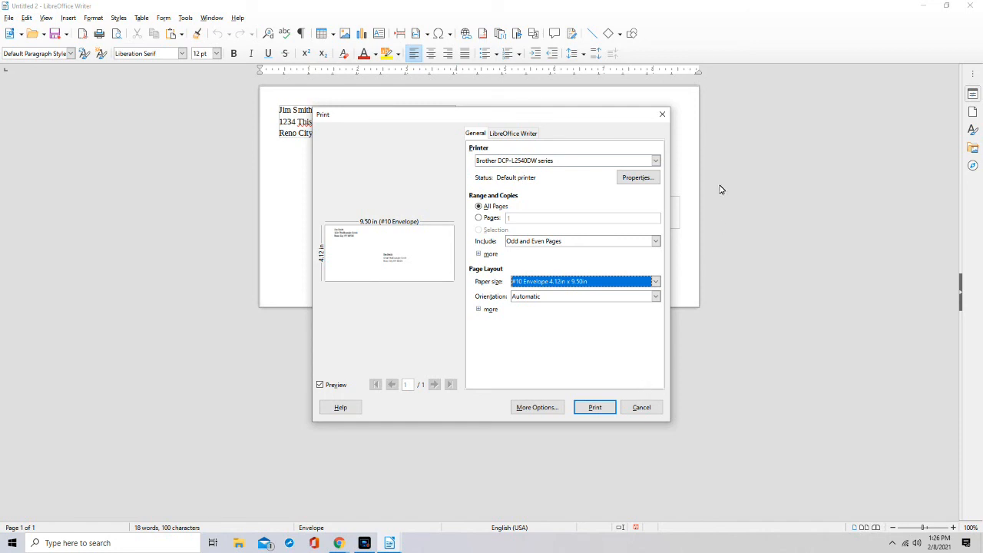
- Print the envelope, then close its document without saving
left_click(640, 407)
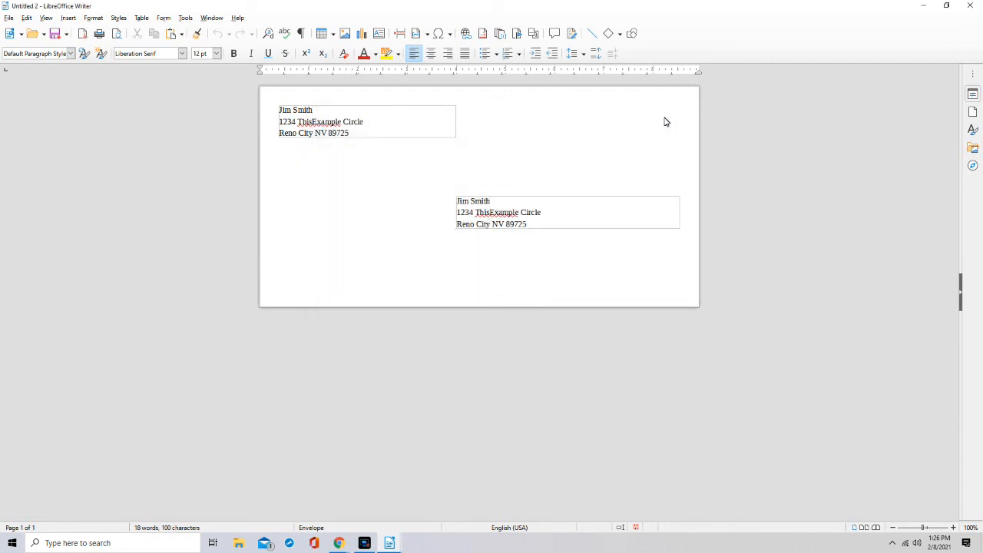
left_click(970, 6)
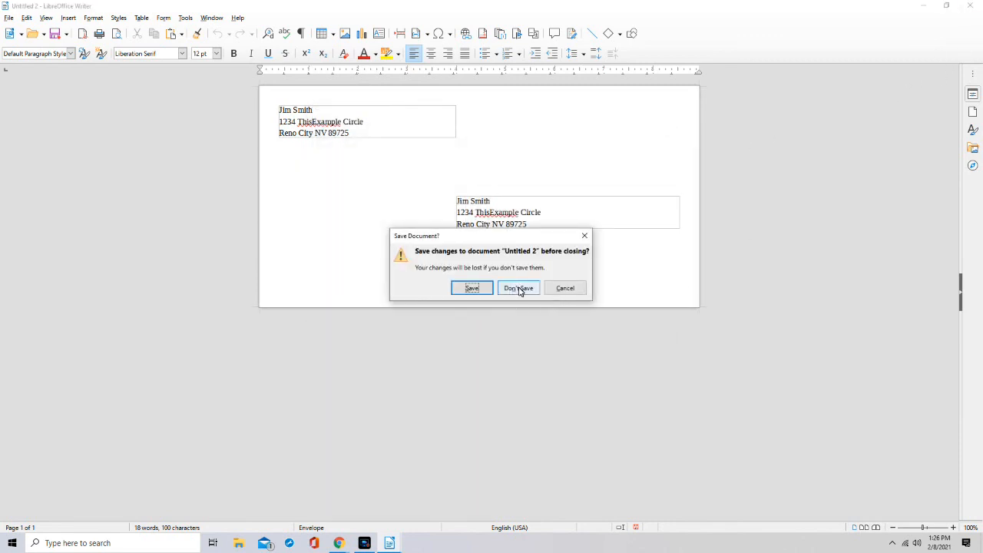
left_click(517, 287)
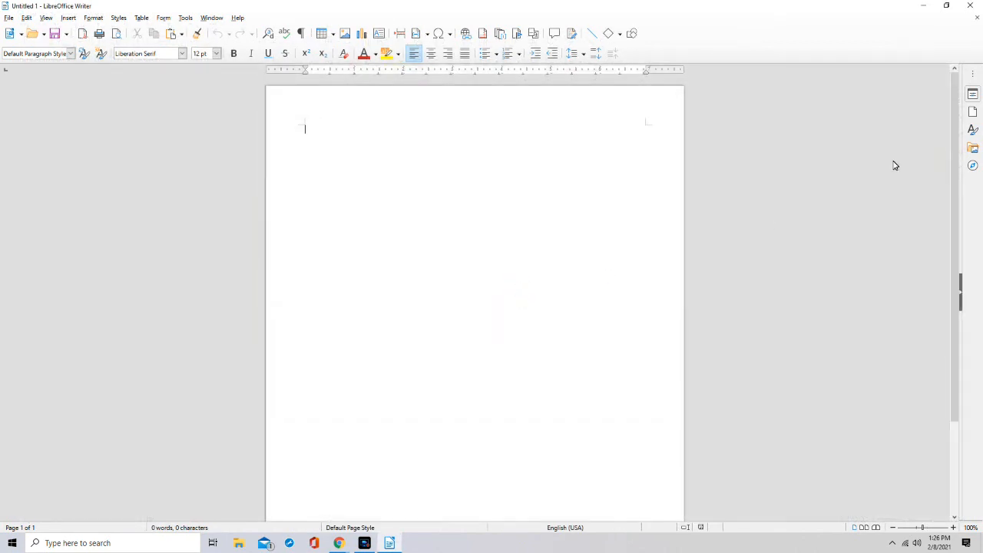